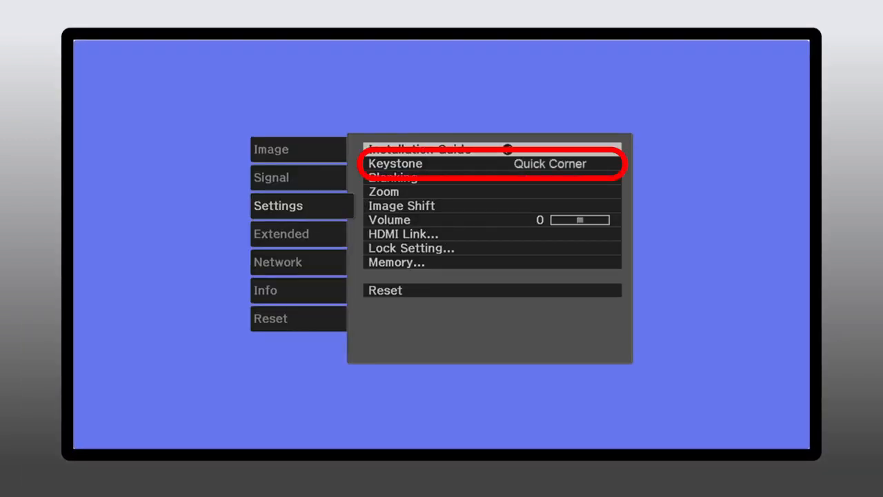
# Select English (United States) as the Android TV setup language and advance to the phone setup prompt.
pyautogui.press('Down')
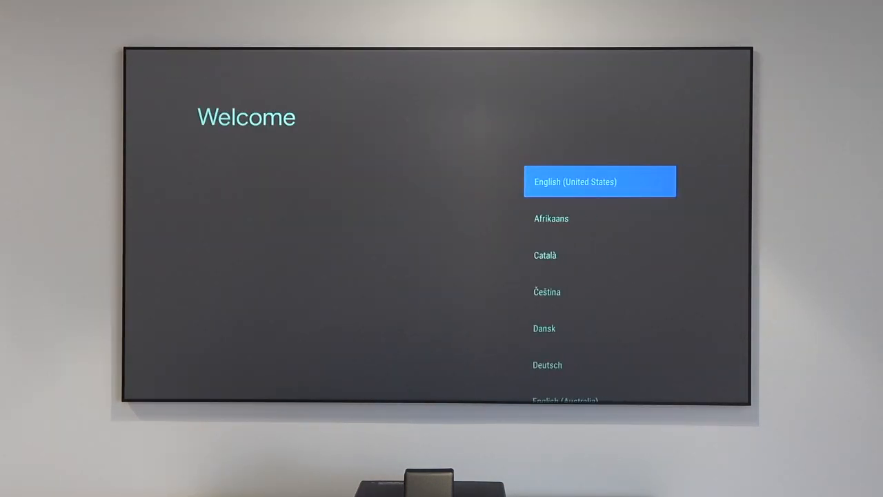
pyautogui.click(600, 181)
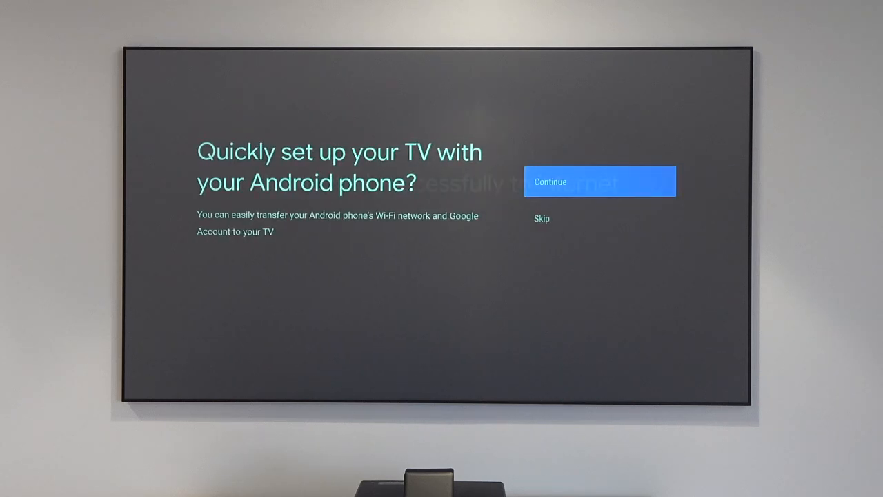